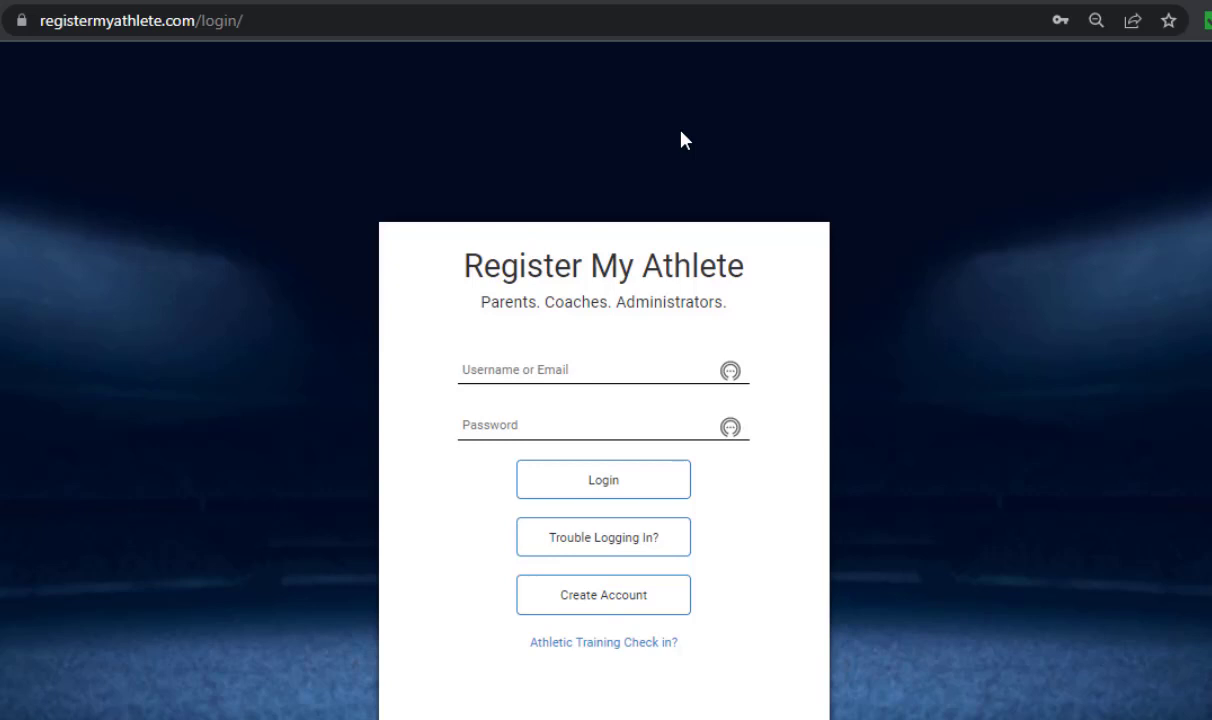
{"action": "mouse_move", "coordinate": [858, 144]}
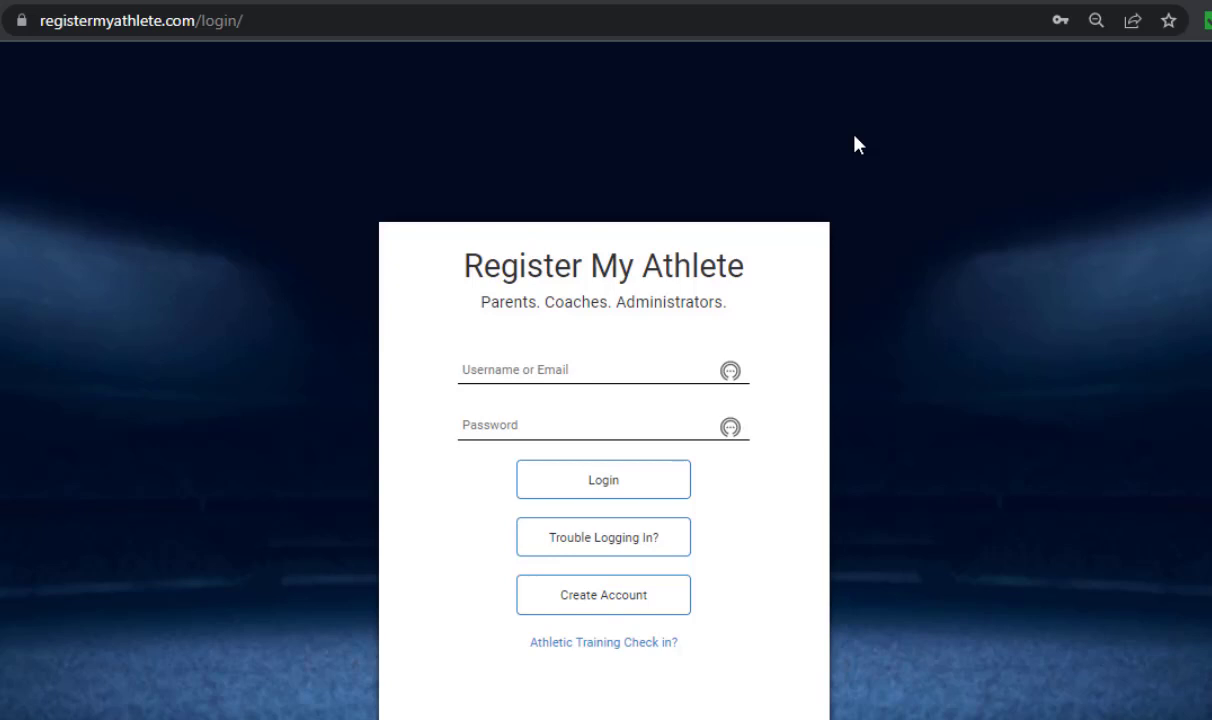
{"action": "mouse_move", "coordinate": [782, 274]}
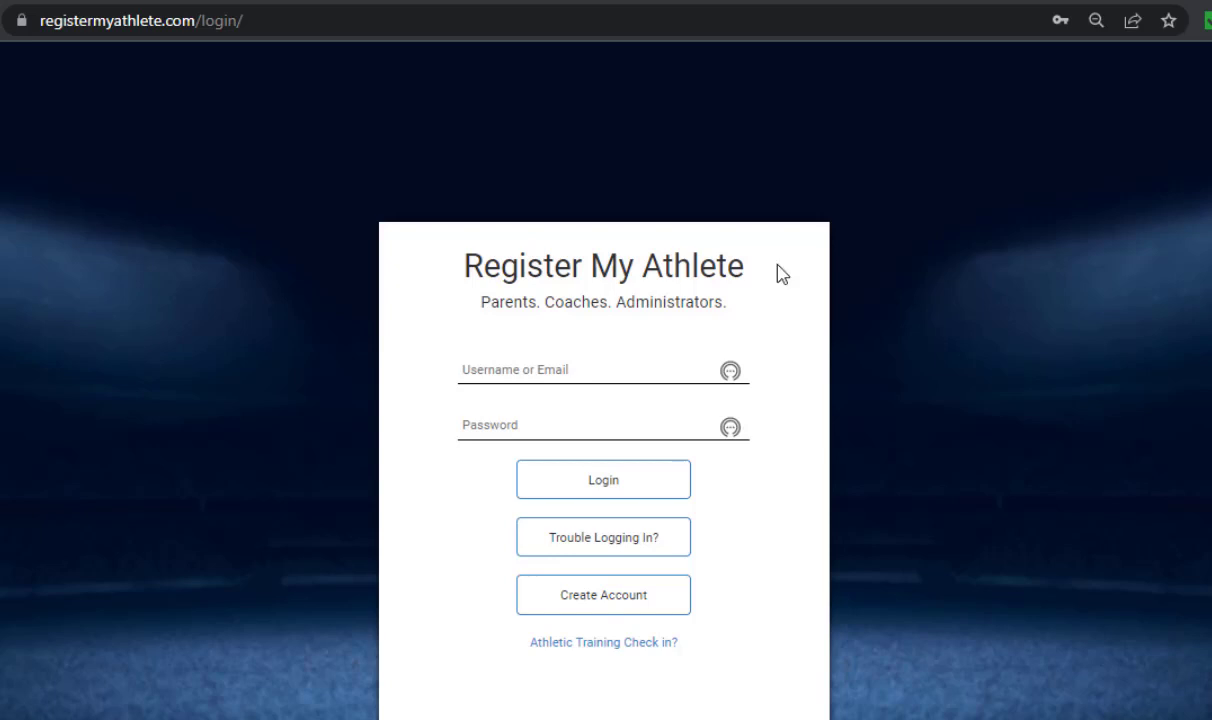
{"action": "mouse_move", "coordinate": [604, 596]}
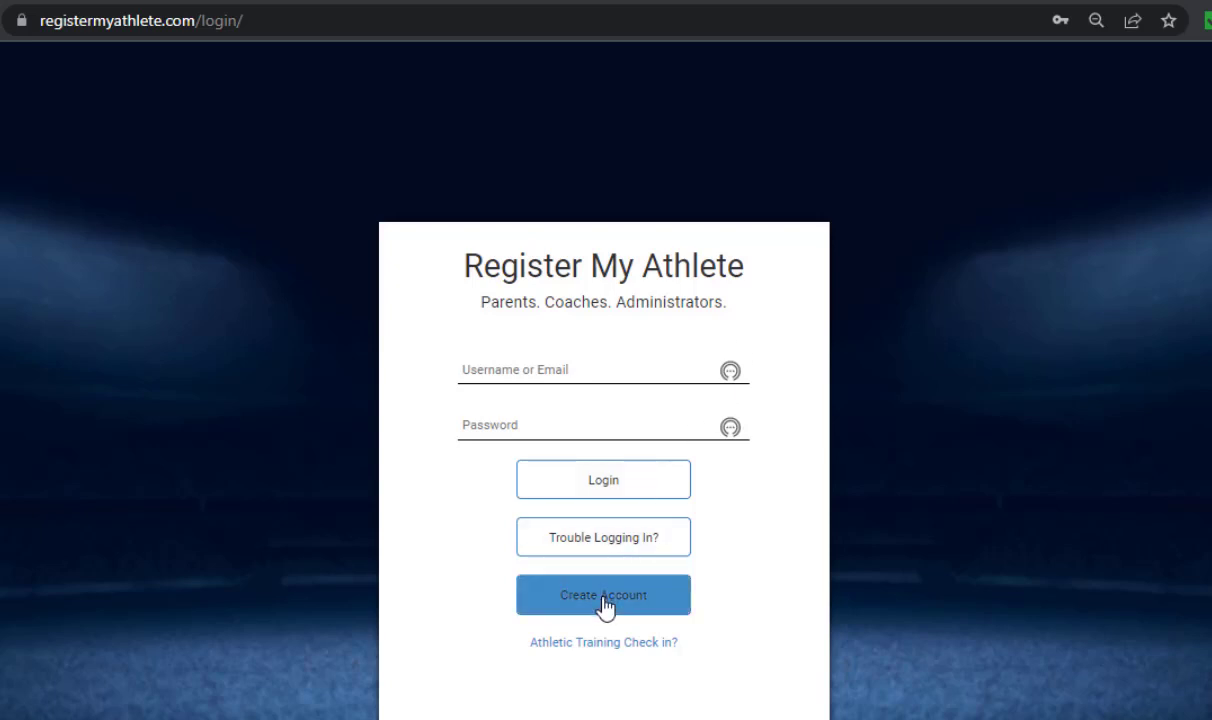
Step: Begin creating a new account and allow the school to send text messages
{"action": "left_click", "coordinate": [604, 594]}
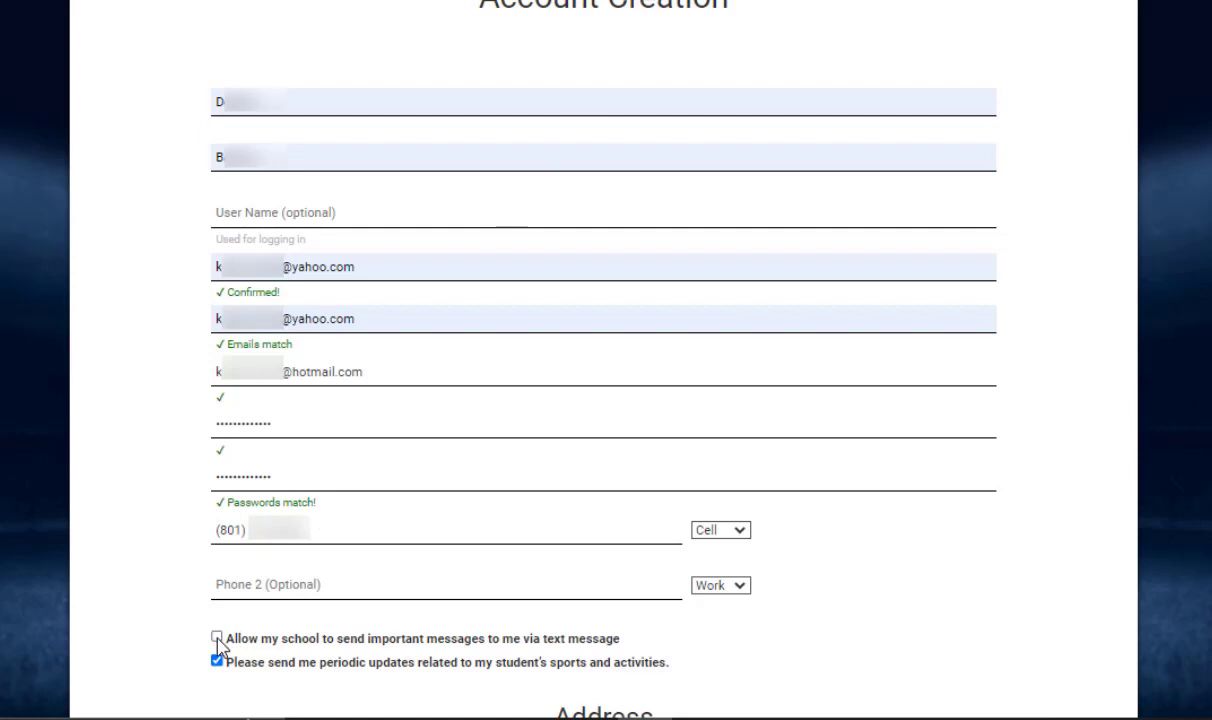
{"action": "left_click", "coordinate": [216, 638]}
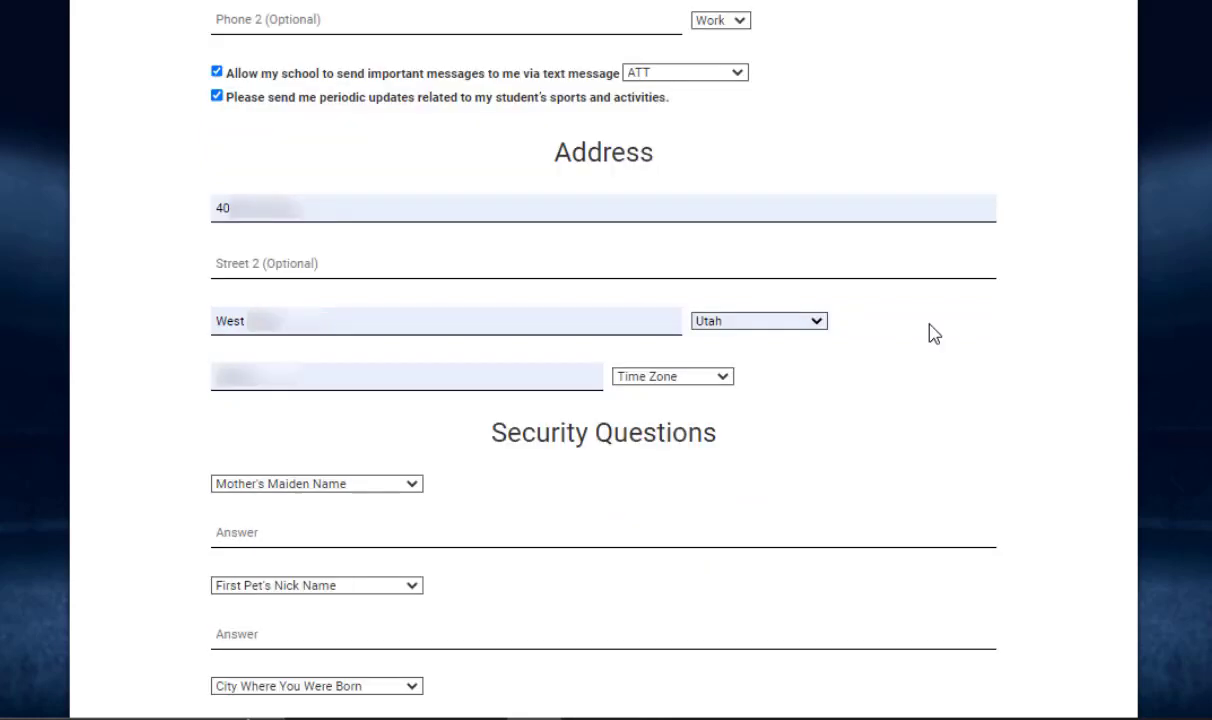
Step: Scroll down to the Security Questions section and fill in the three answers
{"action": "scroll", "scroll_direction": "down", "scroll_amount": 3}
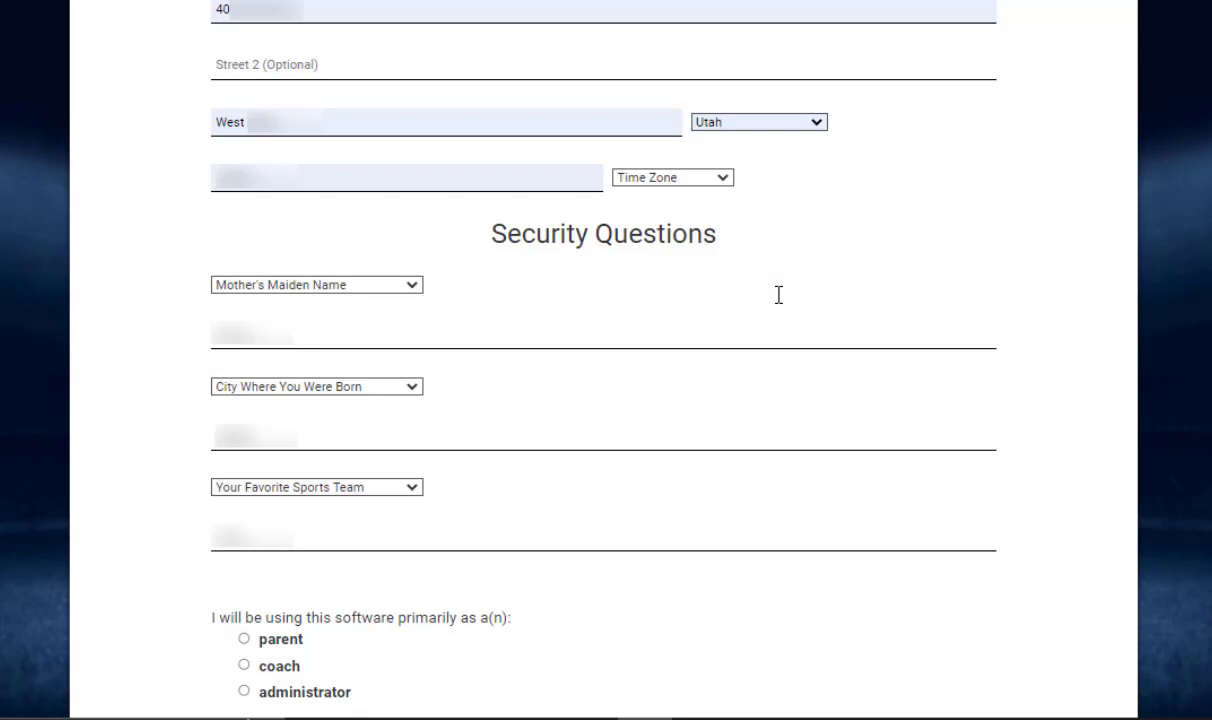
{"action": "scroll", "scroll_direction": "down", "scroll_amount": 3}
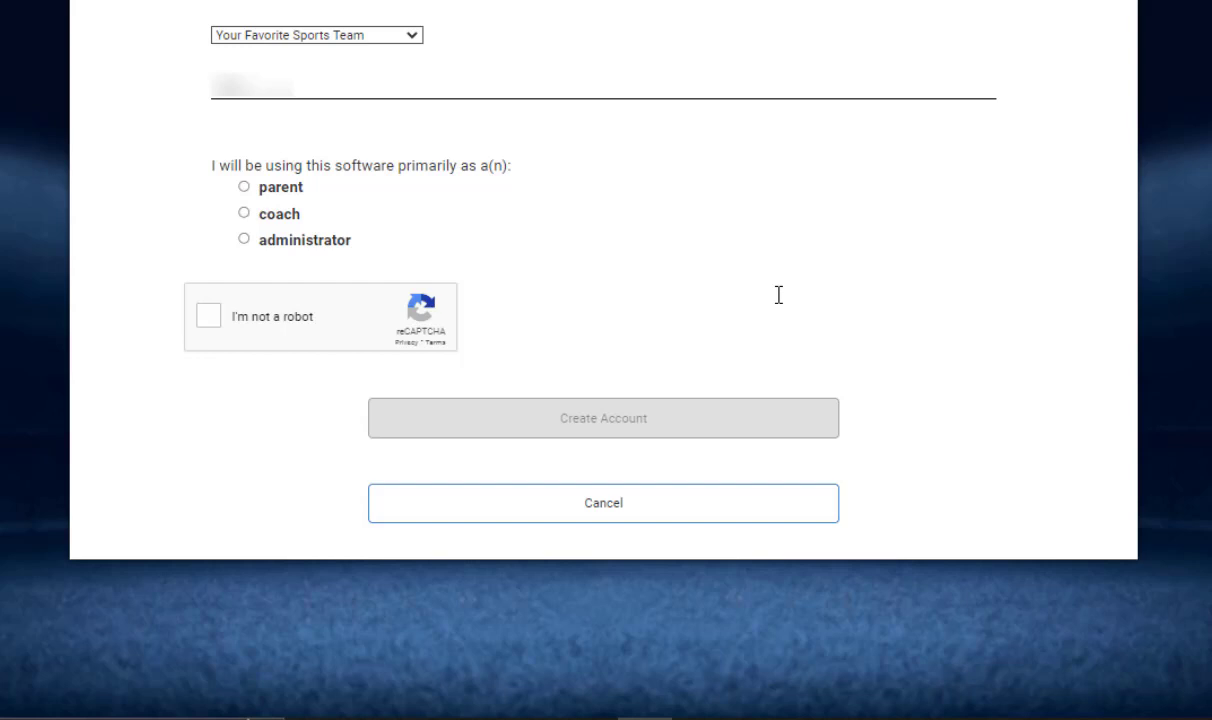
{"action": "mouse_move", "coordinate": [388, 218]}
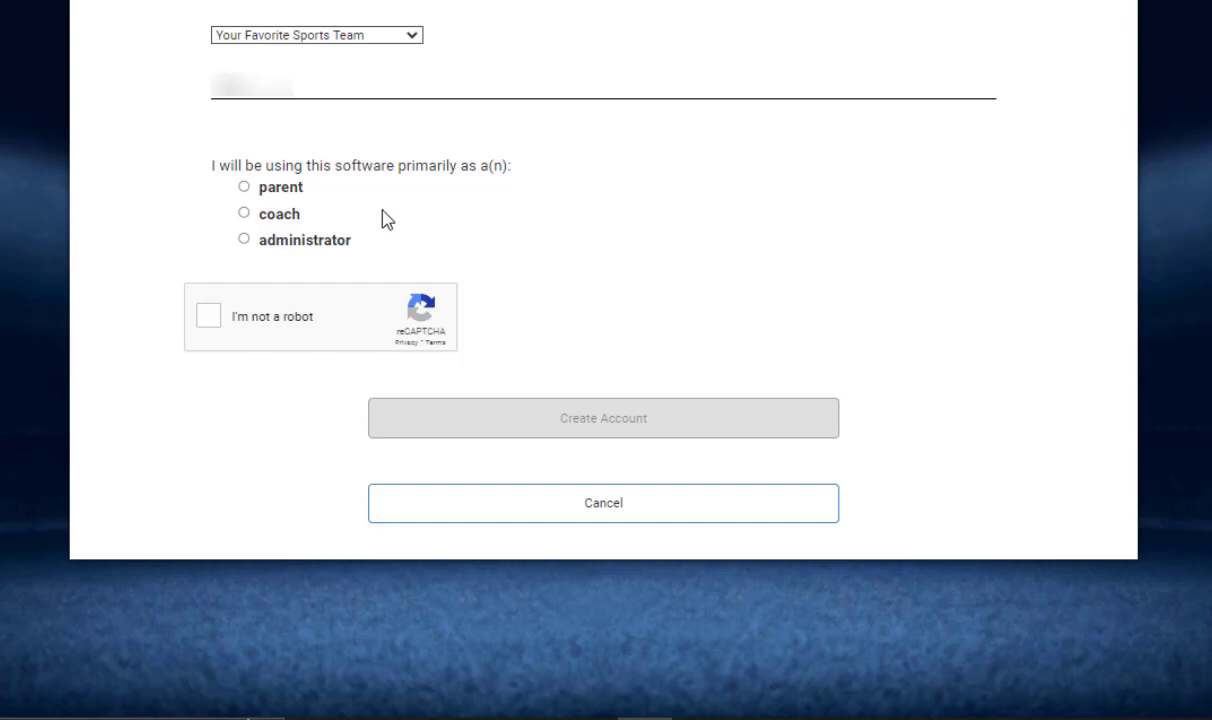
Step: Register as a parent, pass the 'I'm not a robot' check and submit the new account
{"action": "left_click", "coordinate": [244, 188]}
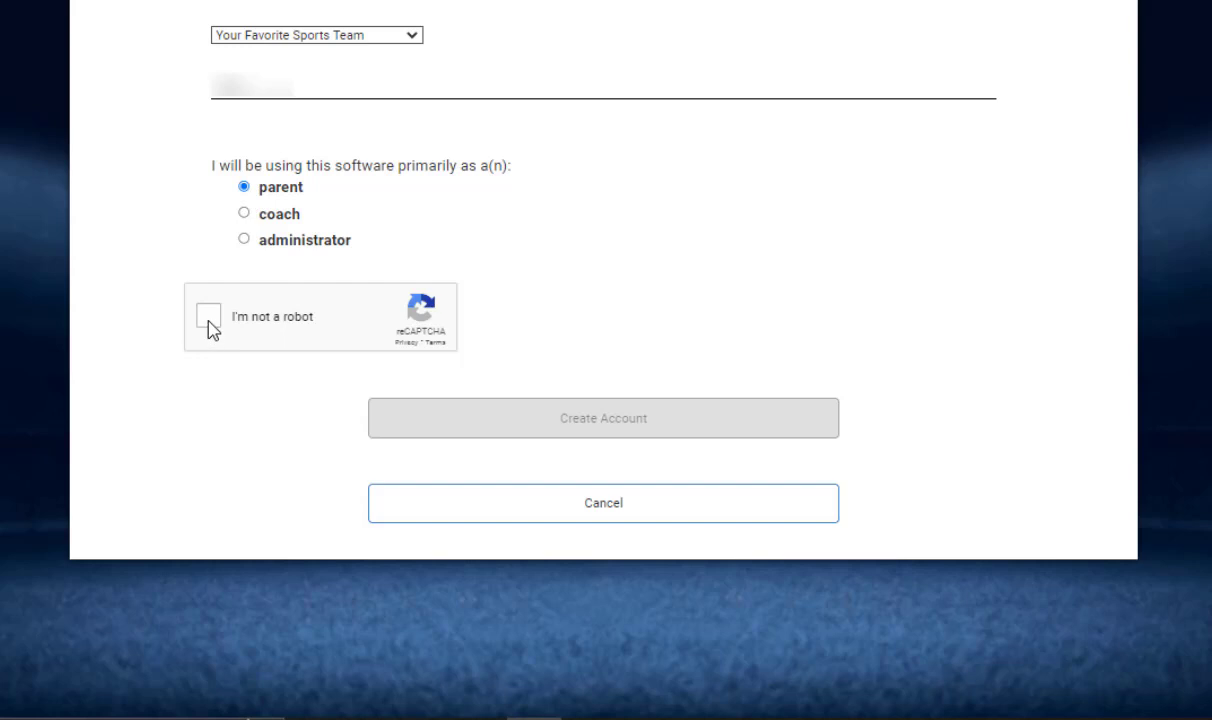
{"action": "left_click", "coordinate": [210, 316]}
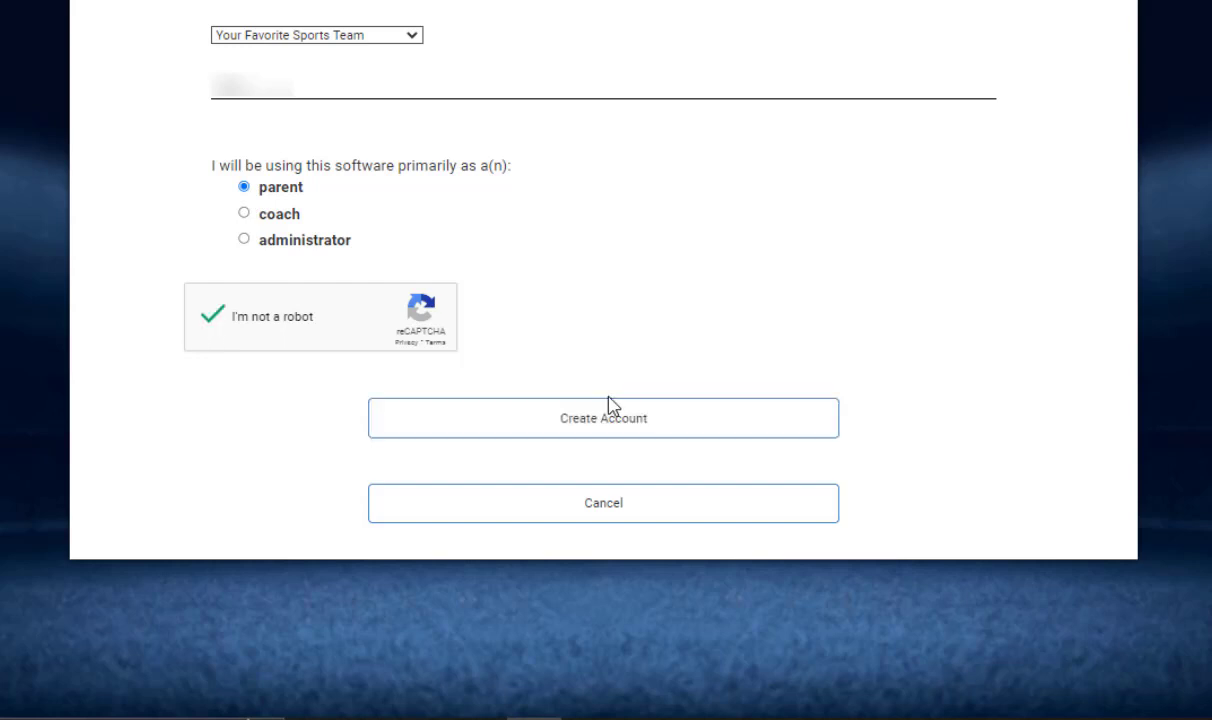
{"action": "mouse_move", "coordinate": [616, 438]}
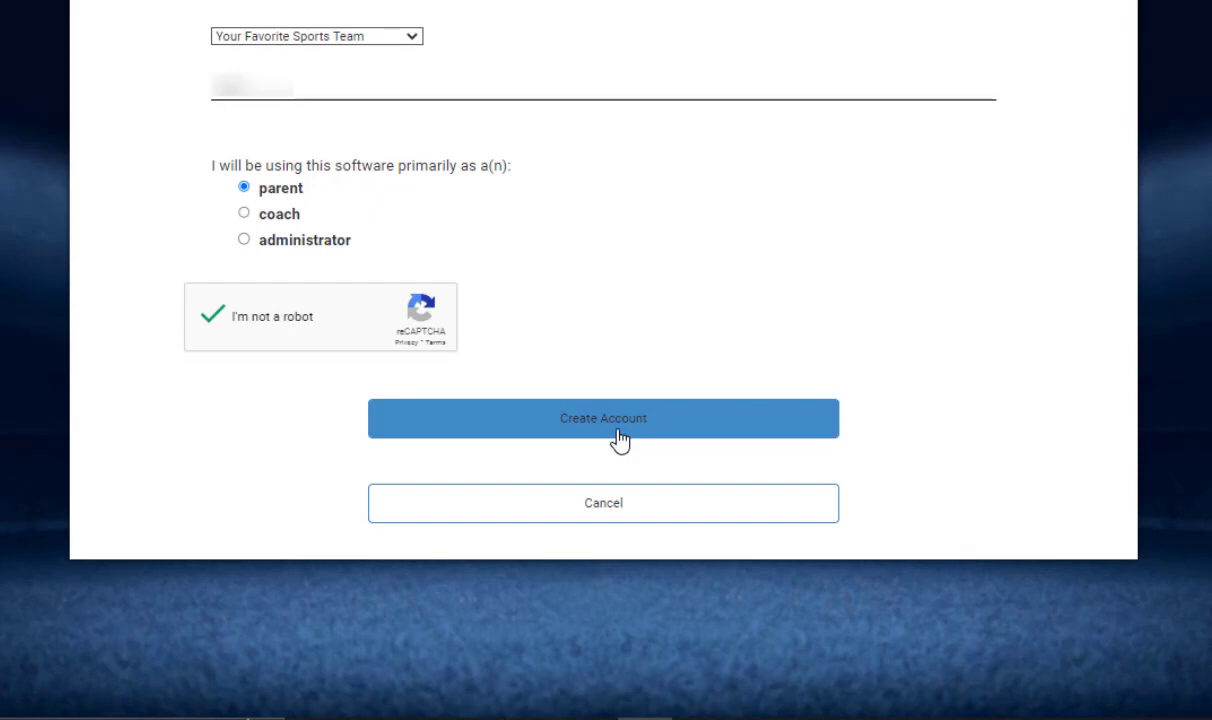
{"action": "left_click", "coordinate": [604, 418]}
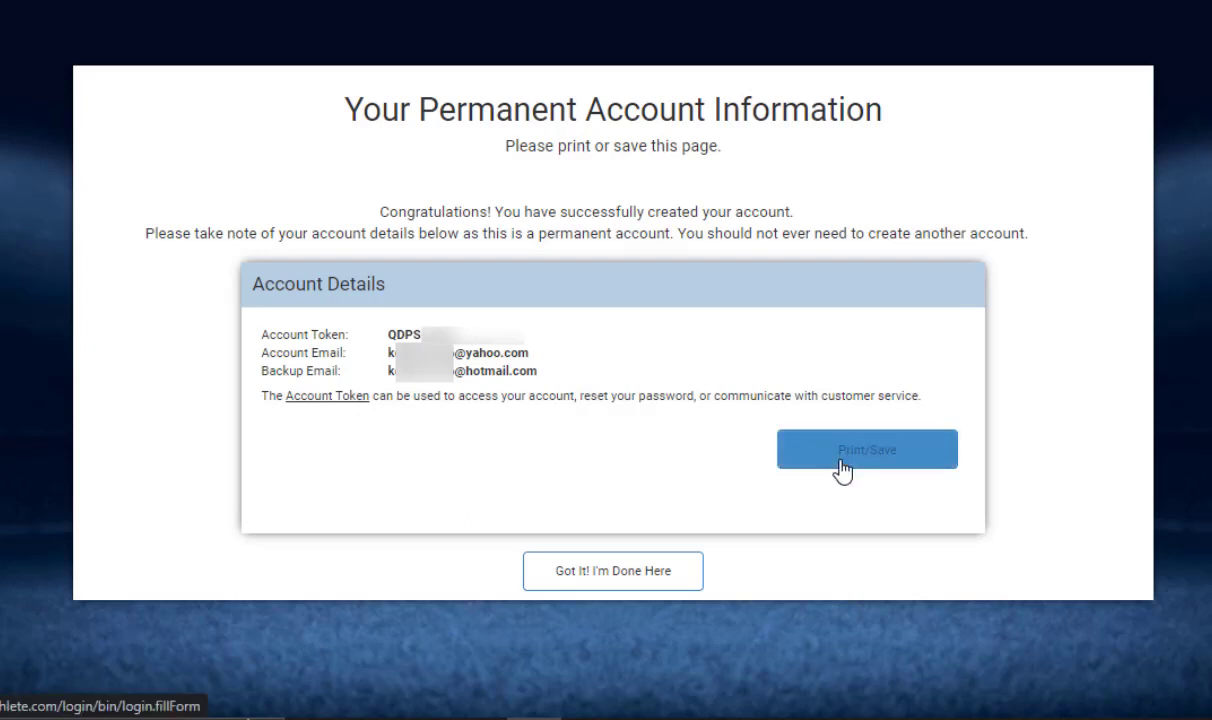
{"action": "mouse_move", "coordinate": [622, 486]}
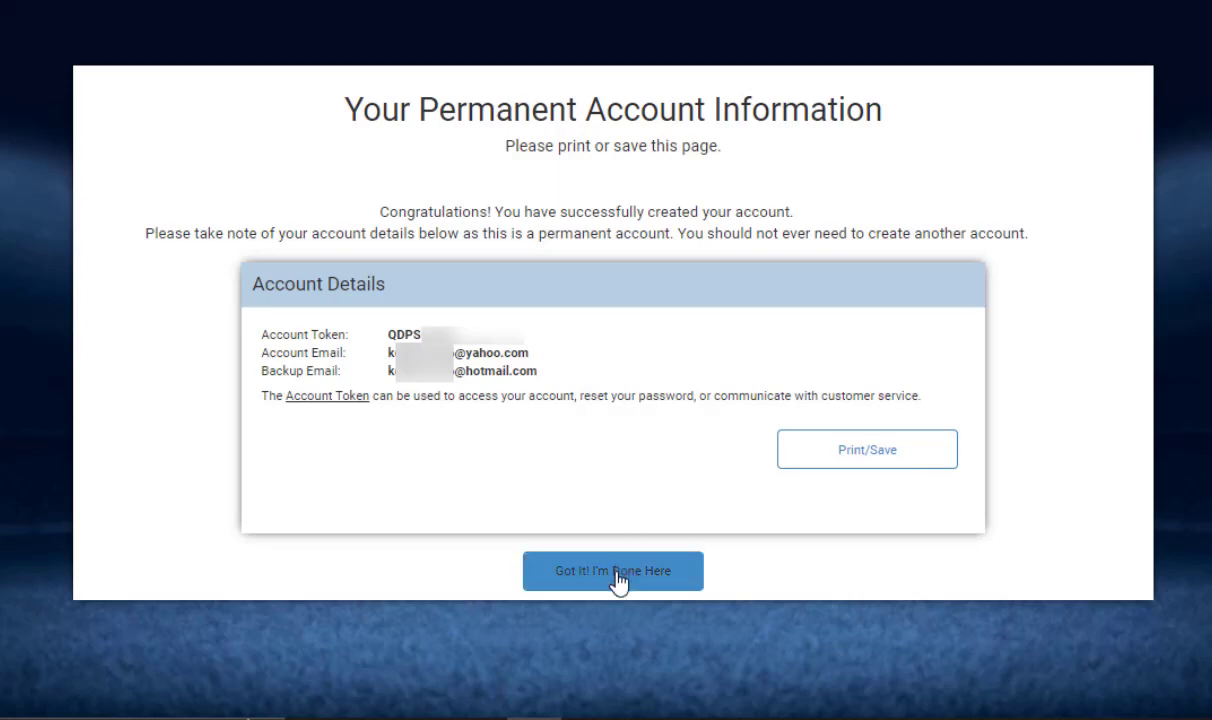
Step: Confirm 'Got It! I'm Done Here' to reach the parent dashboard
{"action": "left_click", "coordinate": [612, 570]}
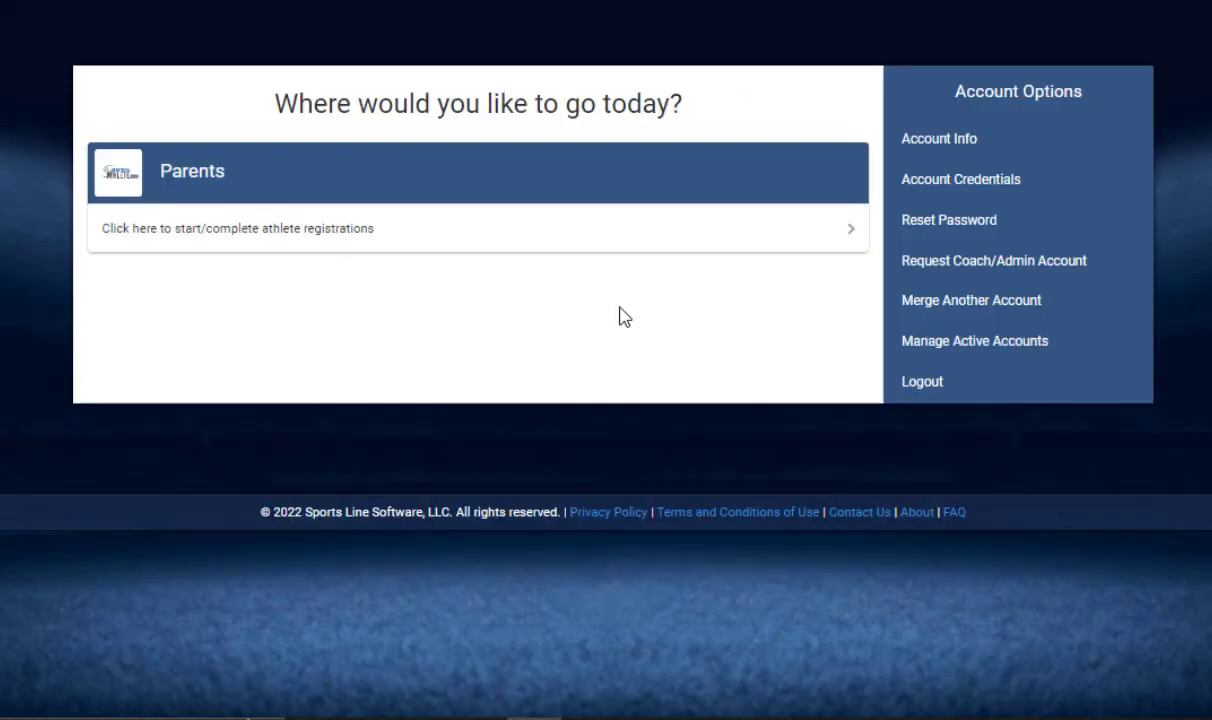